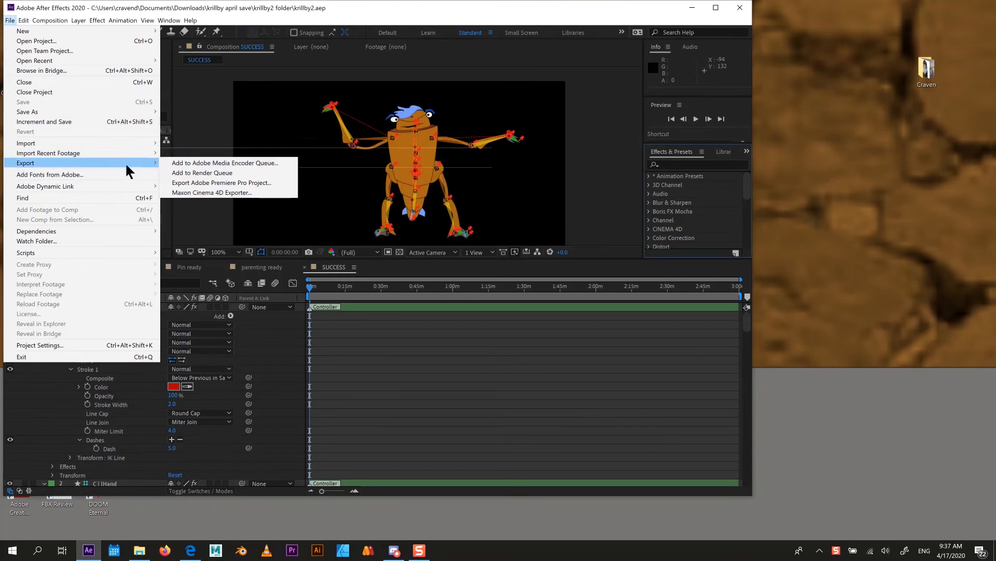
mouse_move(202, 173)
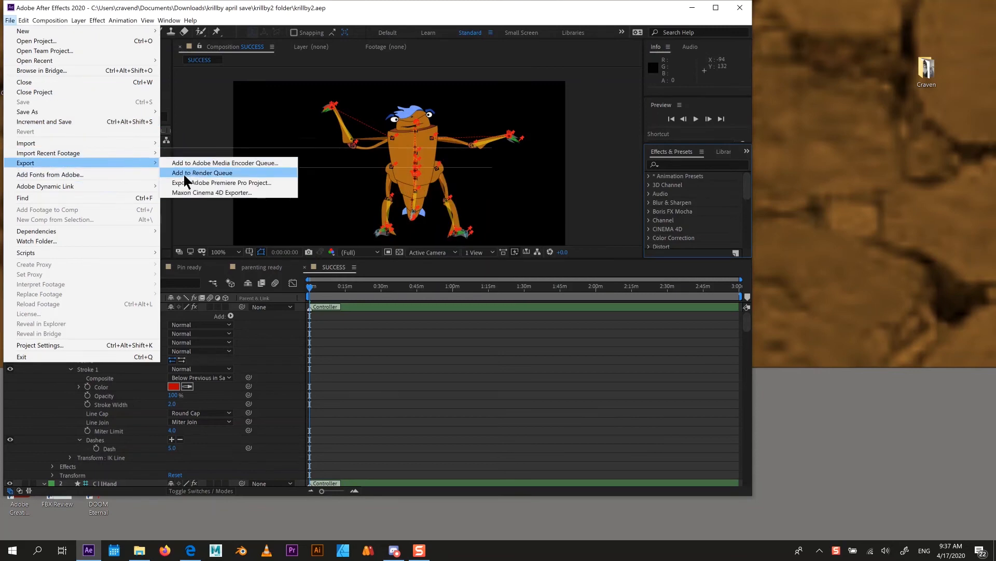
mouse_move(267, 163)
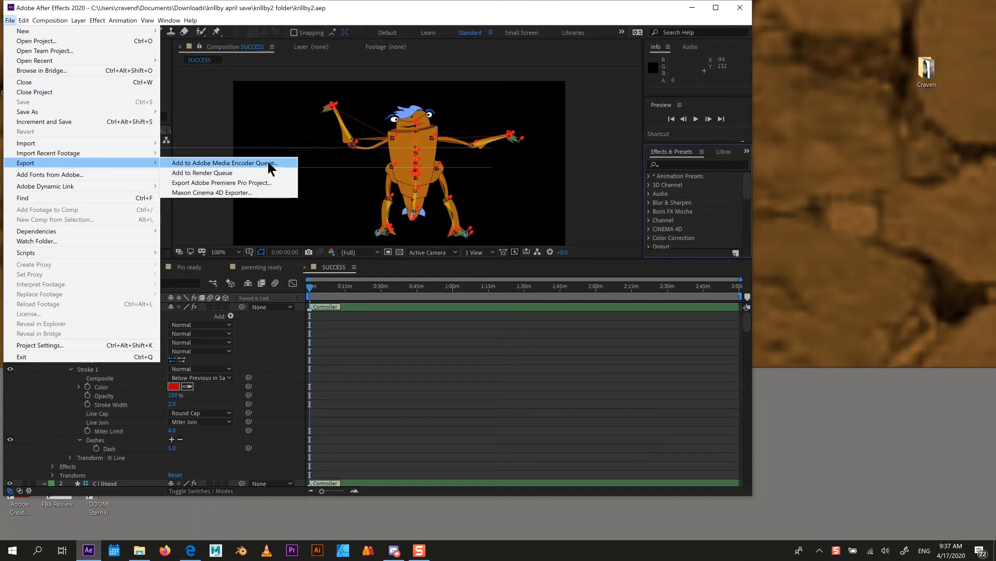
- Send the SUCCESS composition to the After Effects render queue
click(201, 173)
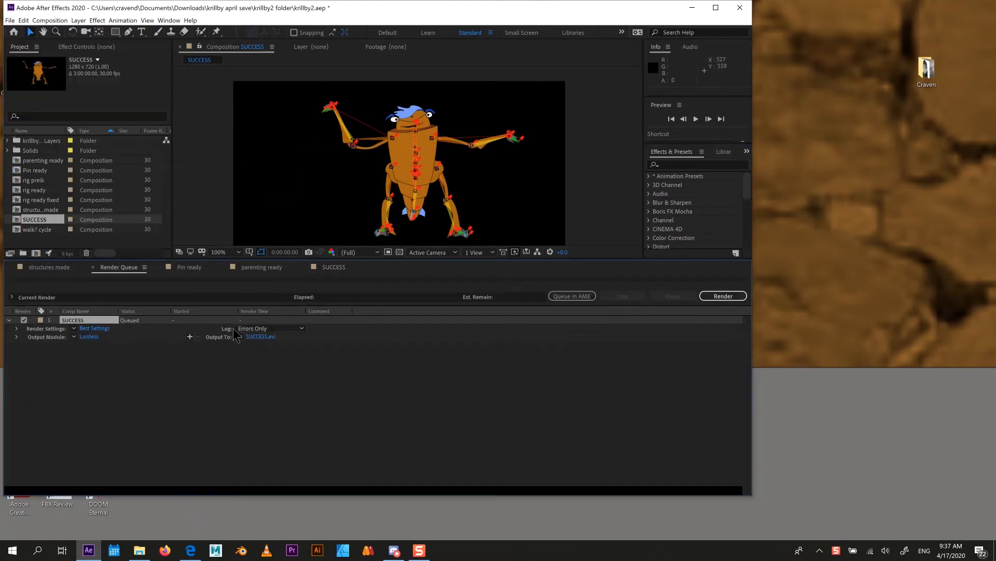
mouse_move(97, 353)
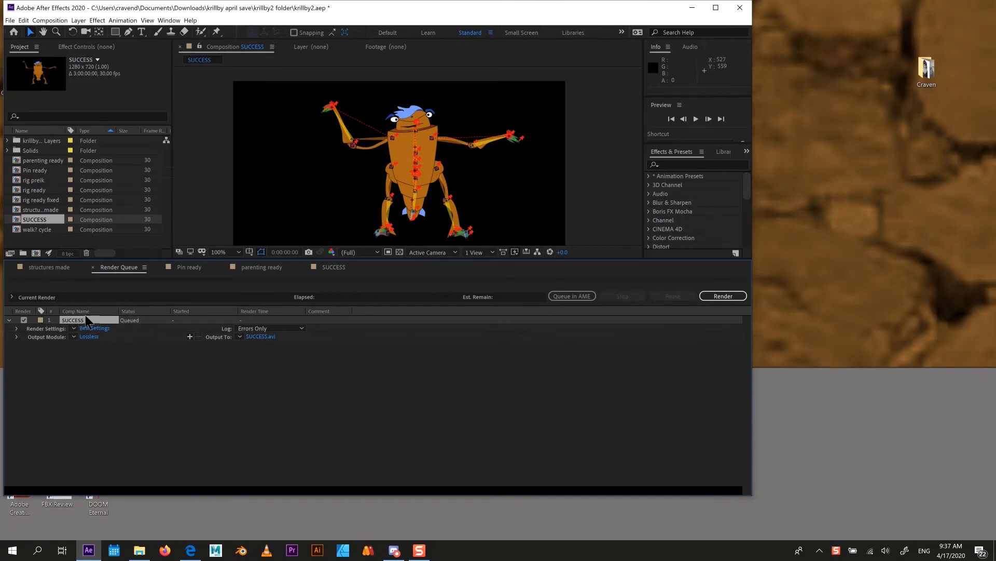
mouse_move(132, 369)
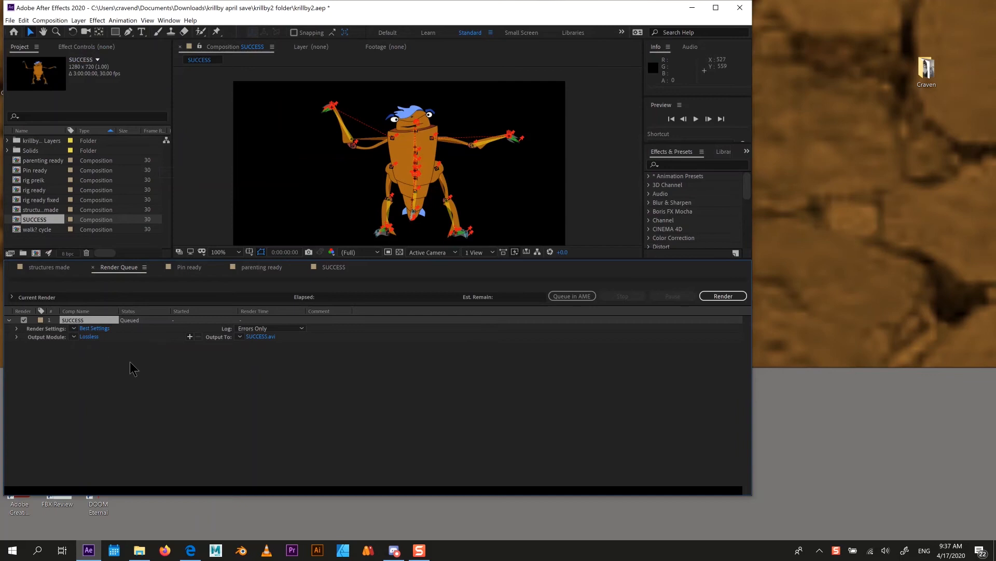
mouse_move(748, 494)
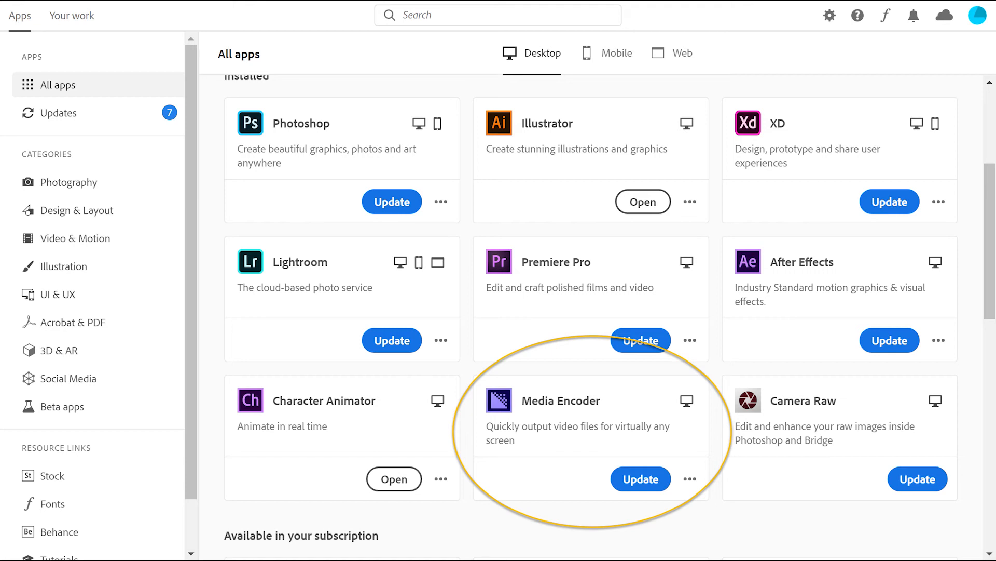
click(640, 478)
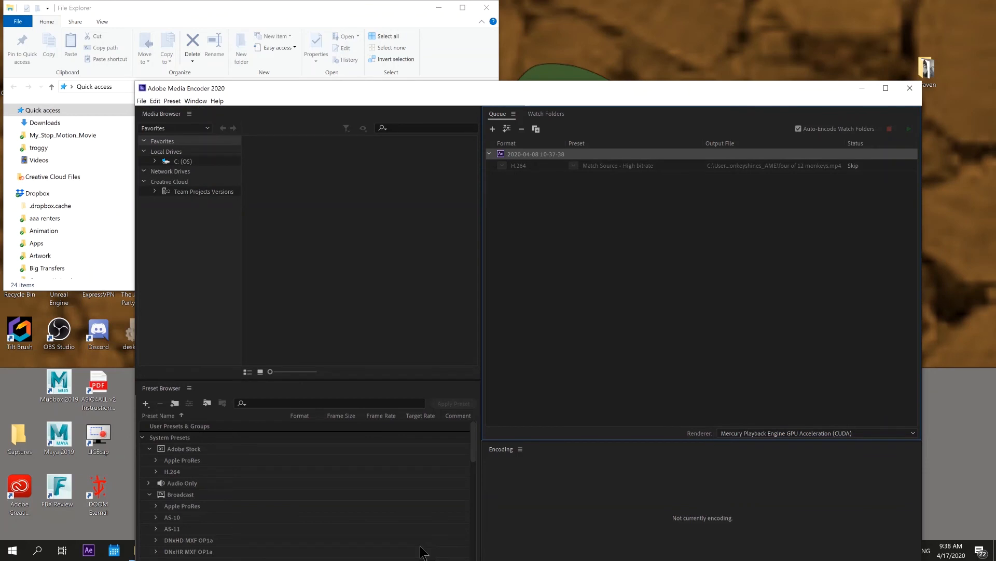
mouse_move(571, 163)
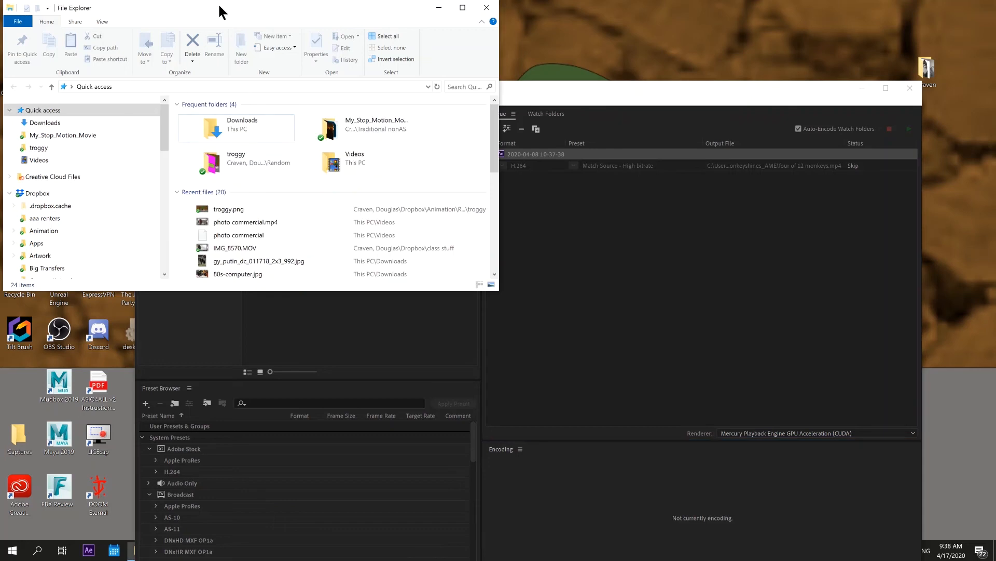
- Queue photo commercial.mp4 as H.264 using the Match Source - High bitrate preset
click(246, 222)
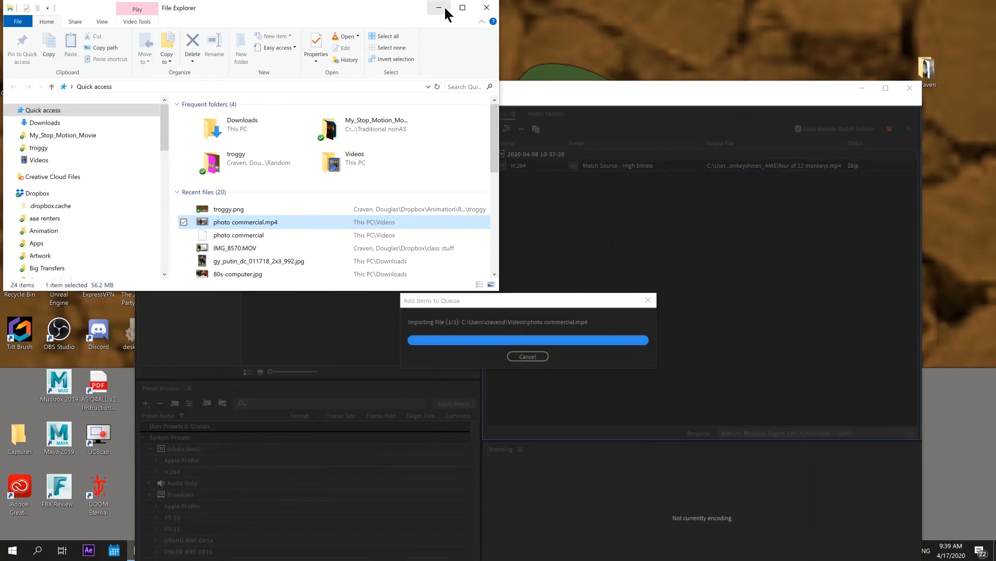
click(438, 8)
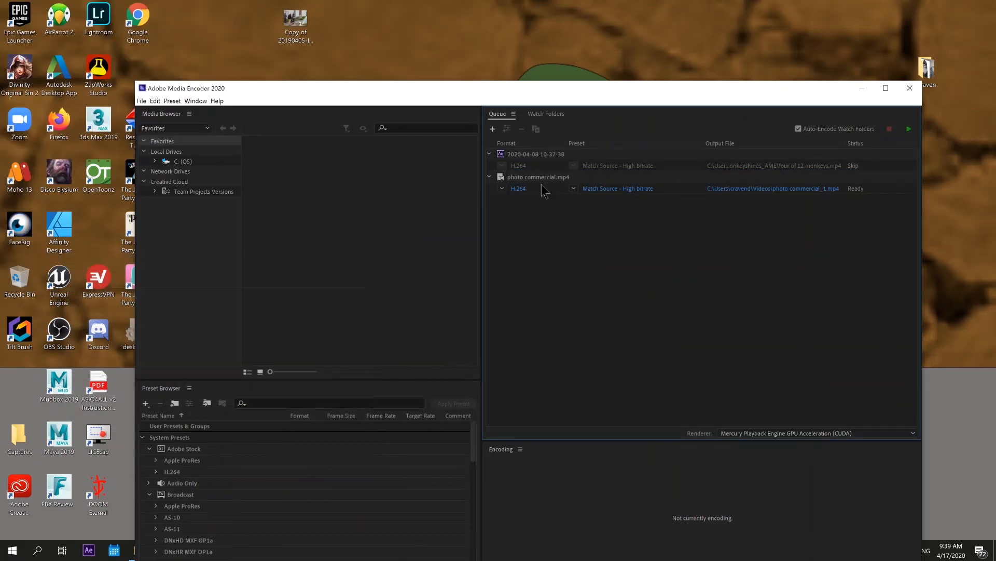
click(573, 188)
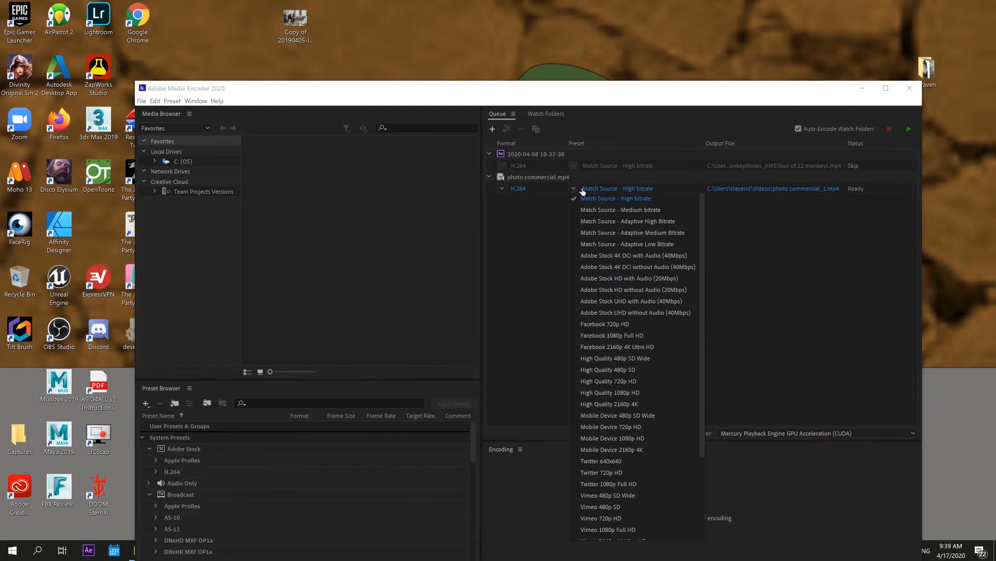
click(615, 198)
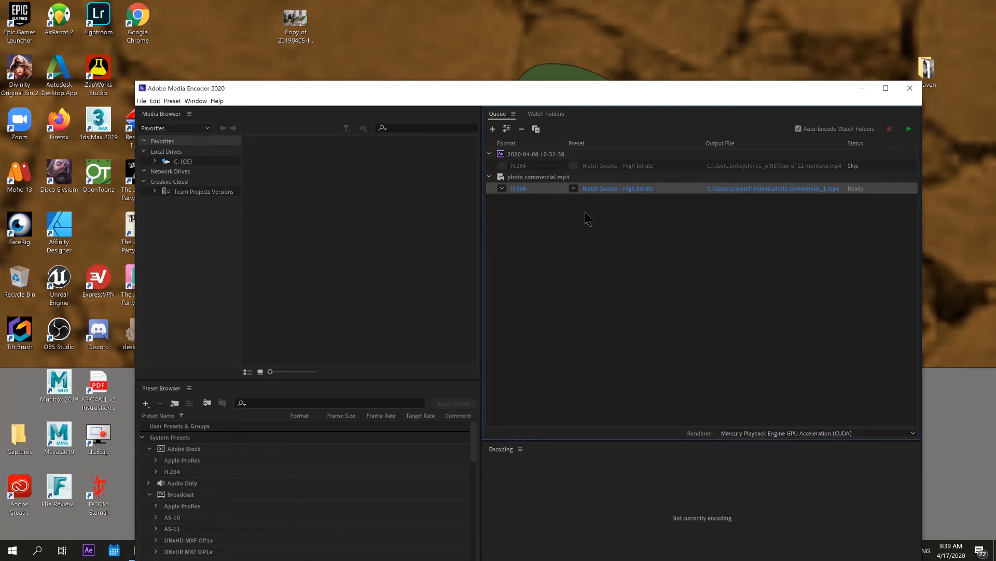
- Save the job's output file as 'photo commercial squished.mp4'
click(771, 188)
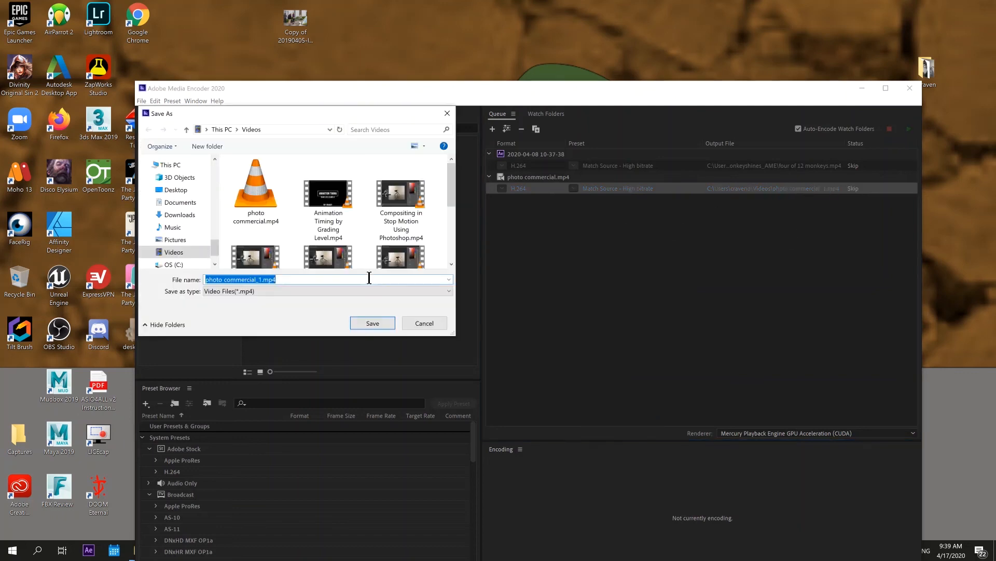
text(photo)
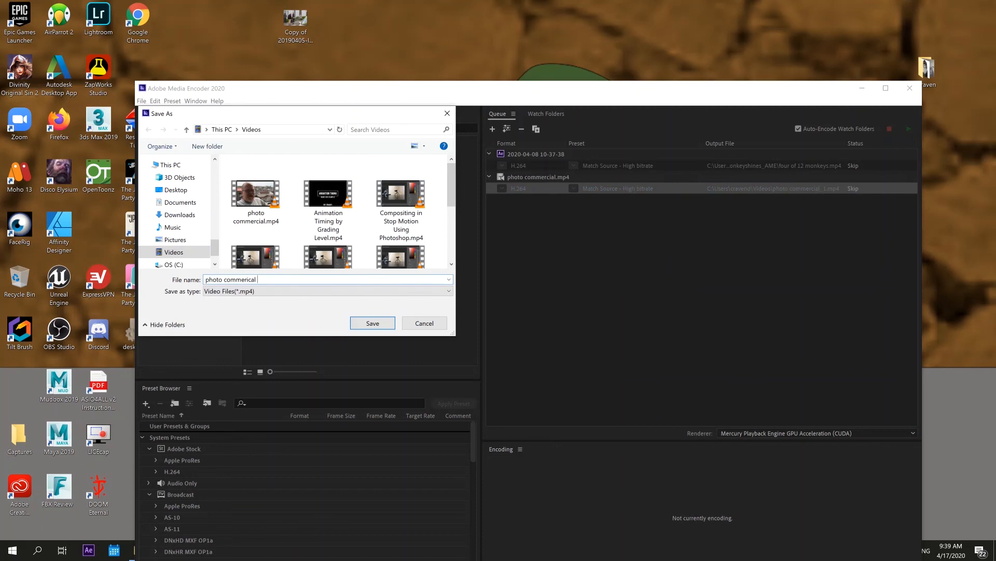
text(to)
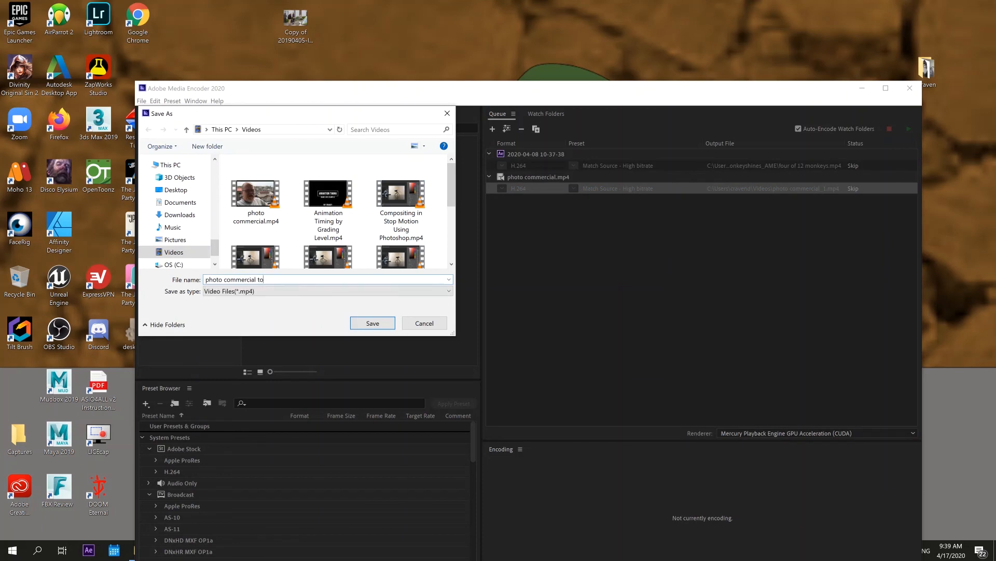
text(s)
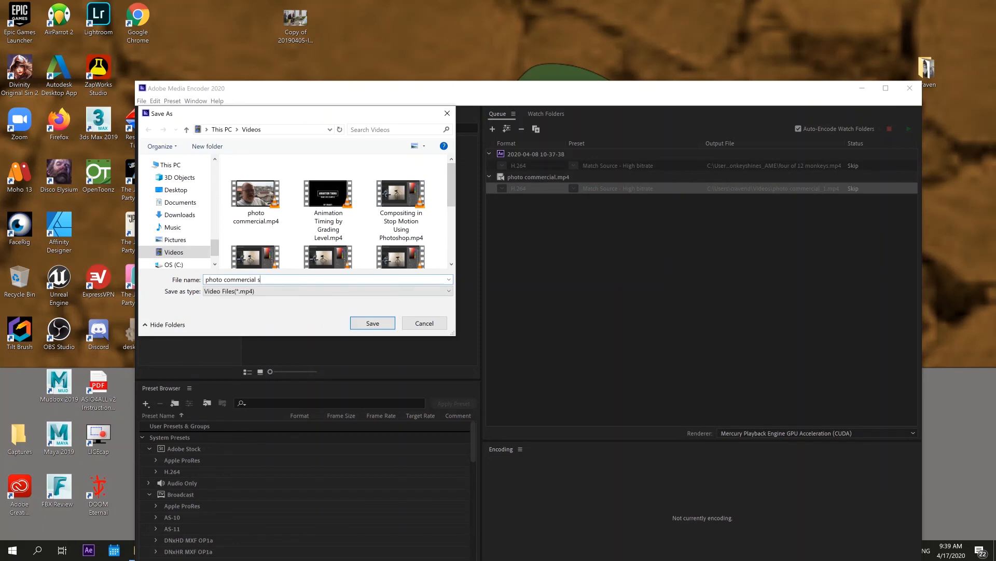
click(372, 322)
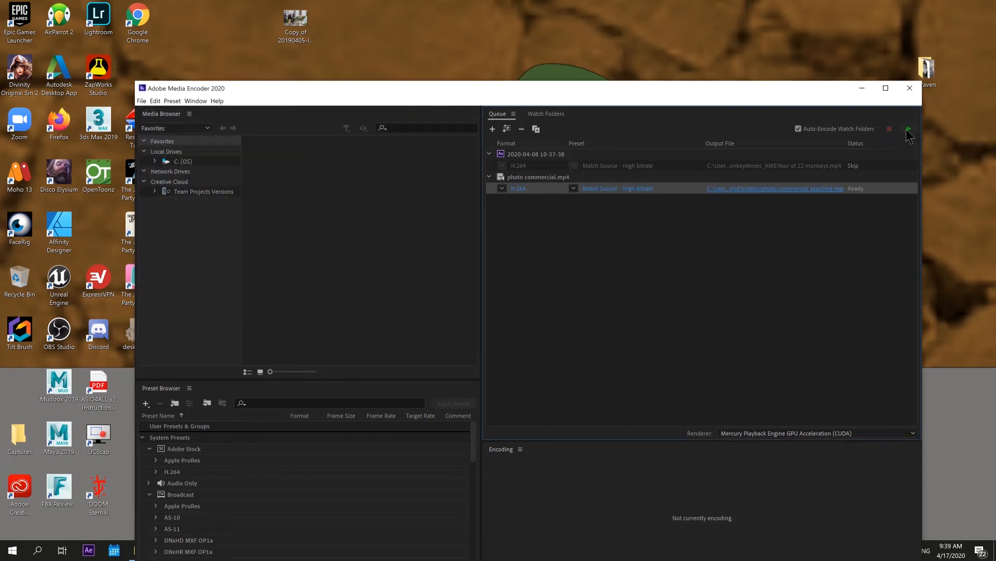
- Start the queue to render photo commercial squished.mp4
click(908, 129)
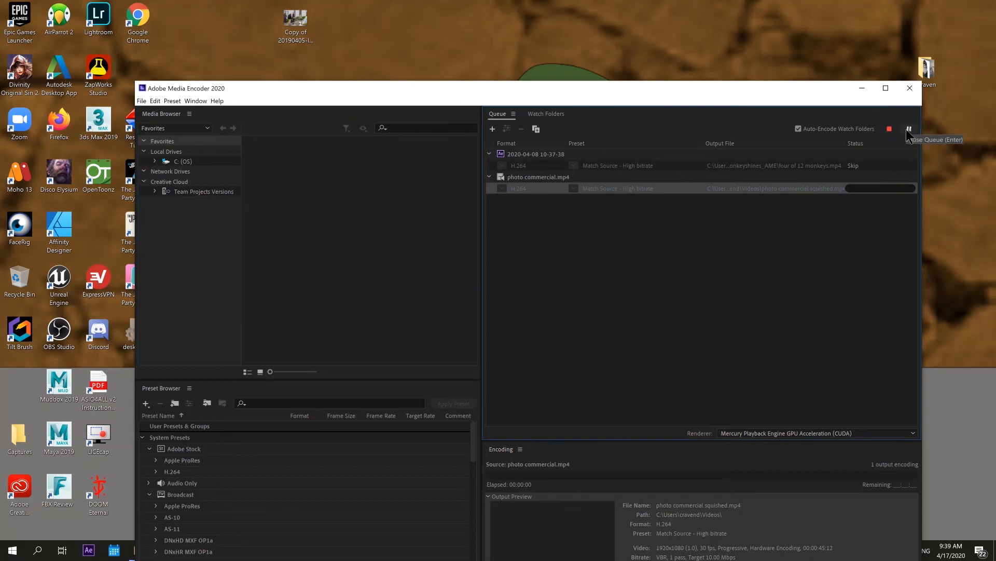
click(890, 129)
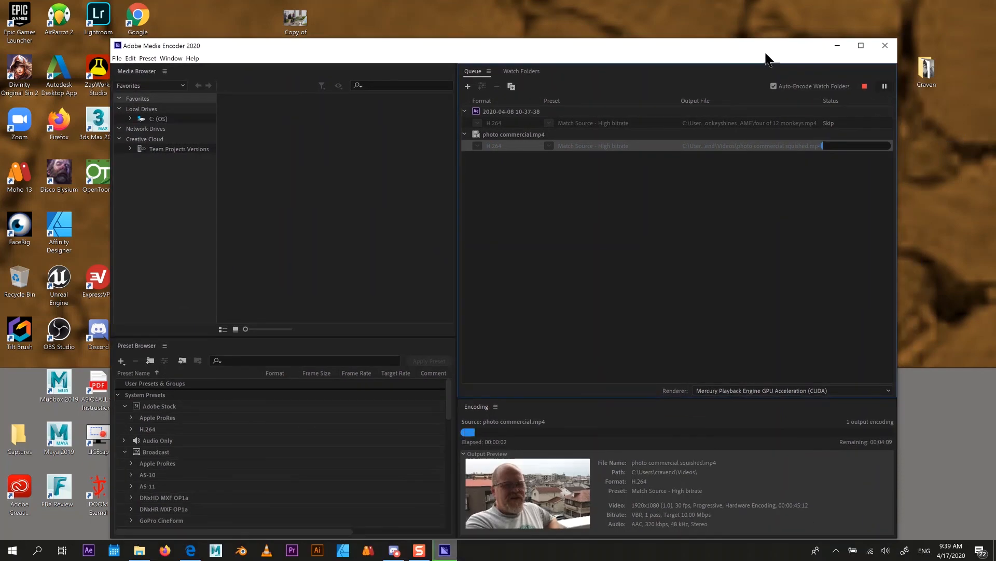